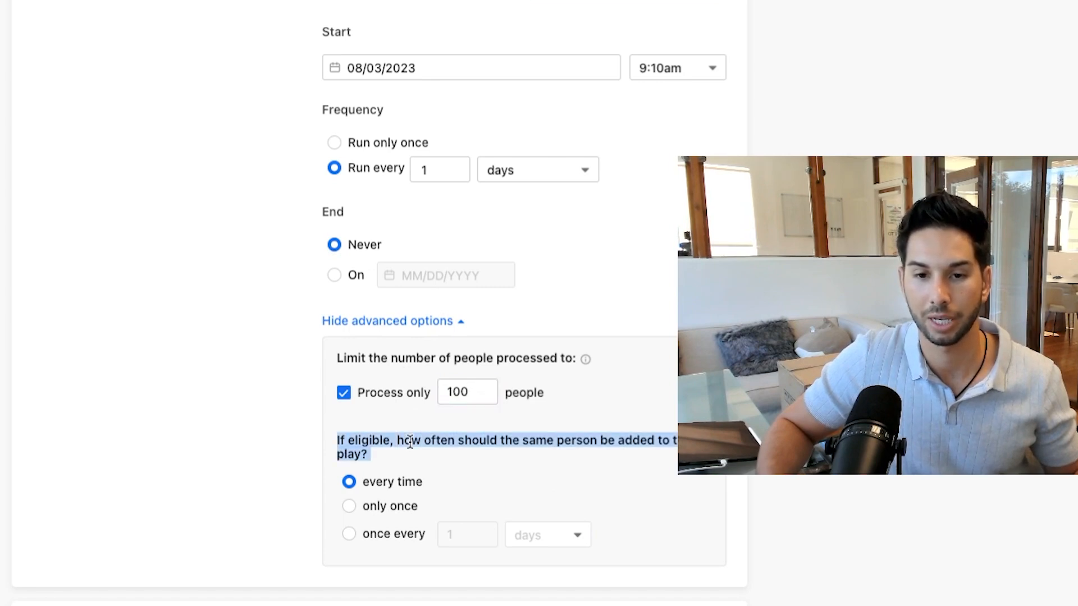
Choose 'only once' so each eligible person is added to the play a single time.
{"action": "left_click", "coordinate": [348, 506]}
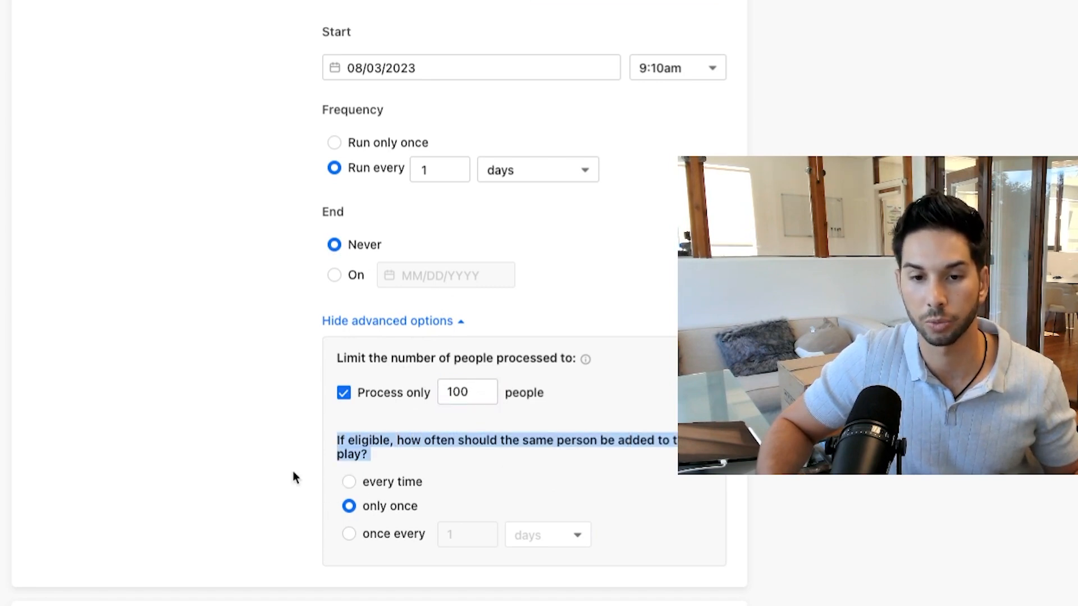